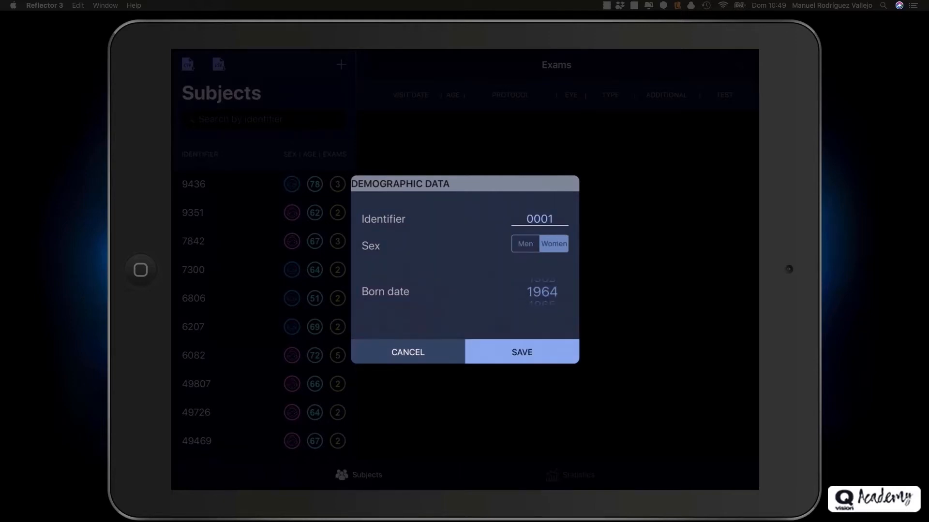
# - Save subject 0001's demographic data (female, born 1964)
pyautogui.click(520, 352)
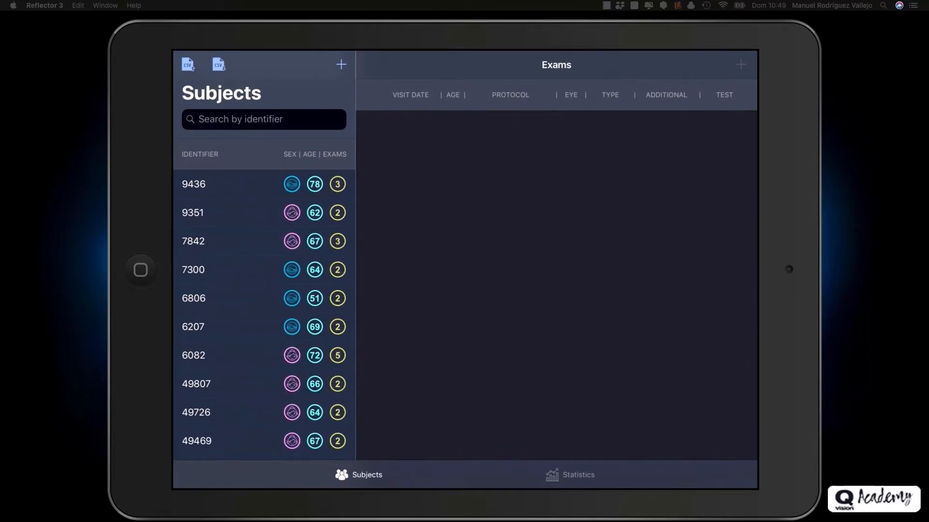
pyautogui.click(264, 119)
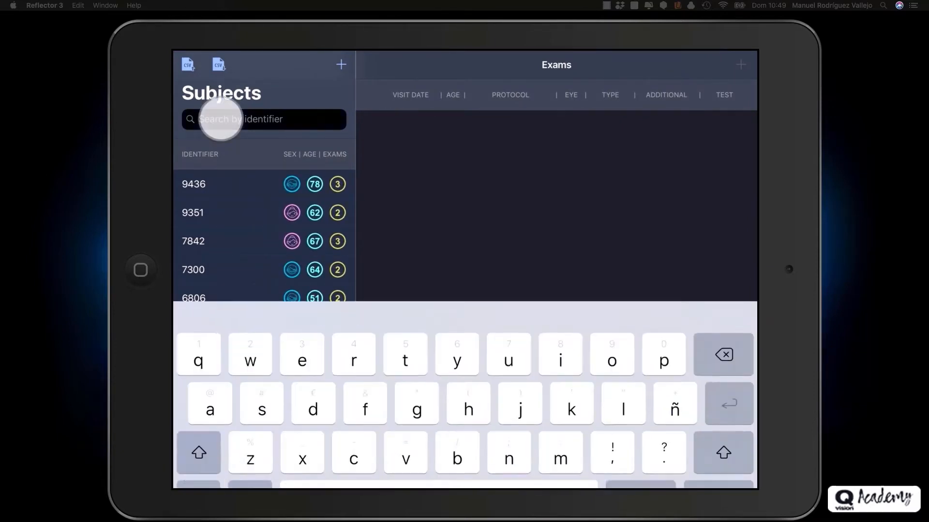
pyautogui.write('00')
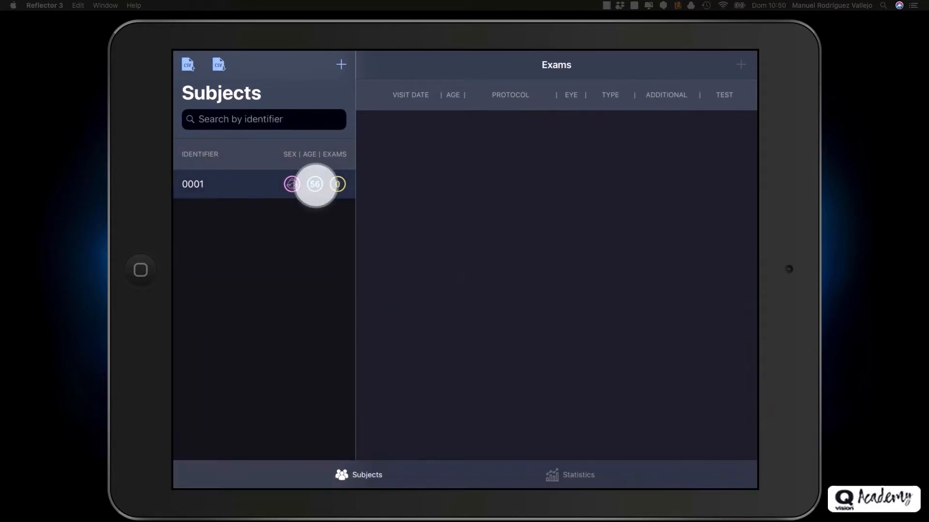
pyautogui.click(292, 185)
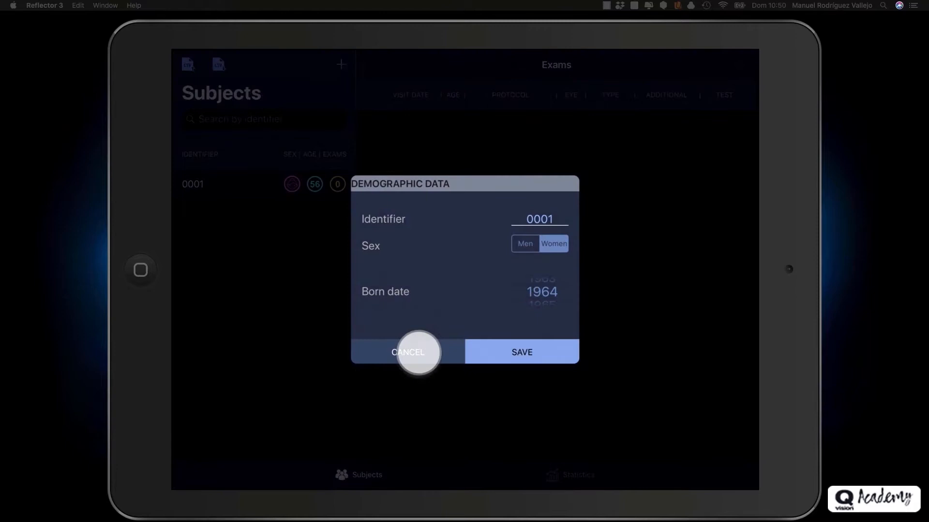
pyautogui.click(408, 352)
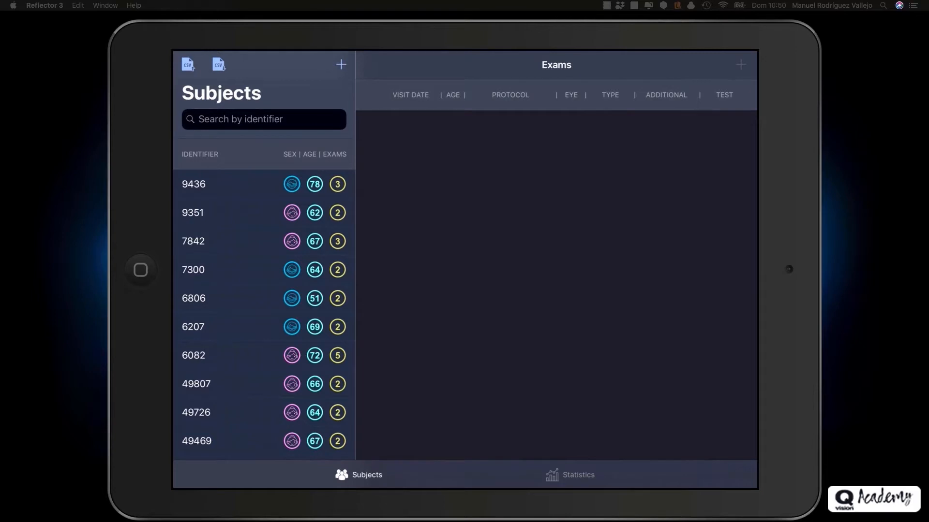
# - Find subject 0001 and create a new exam for the right eye
pyautogui.click(263, 119)
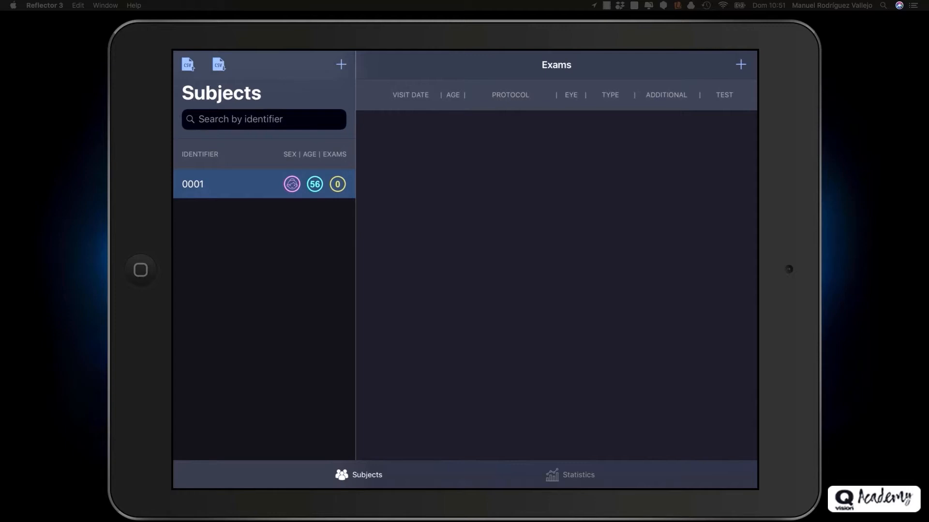
pyautogui.click(740, 64)
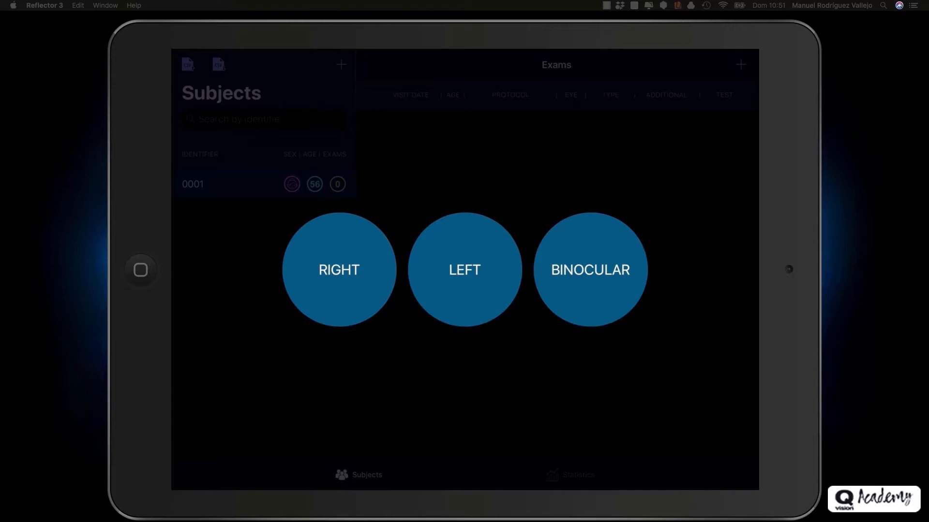
pyautogui.click(338, 270)
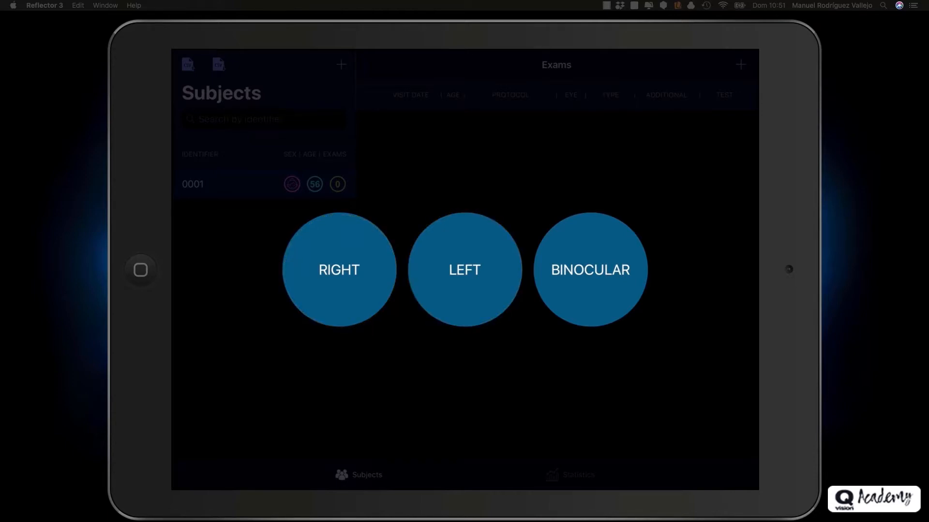
pyautogui.click(590, 269)
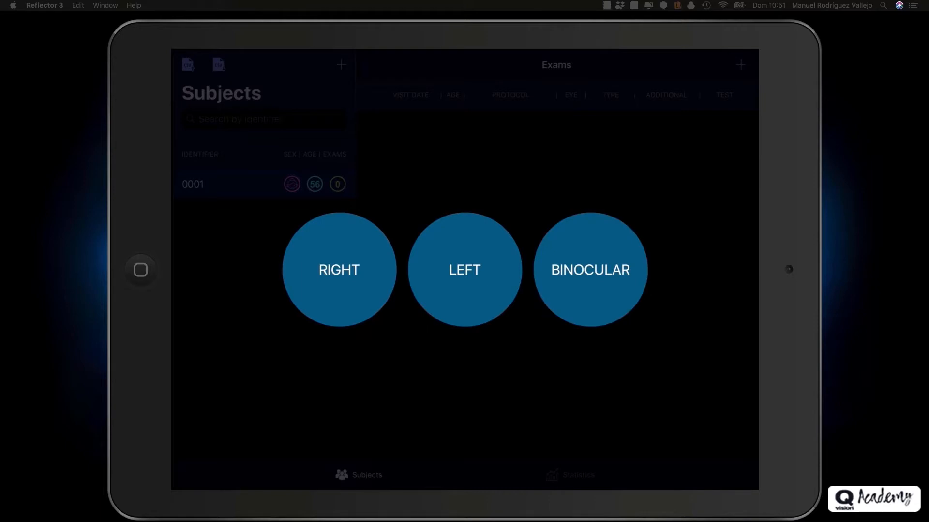
pyautogui.click(339, 270)
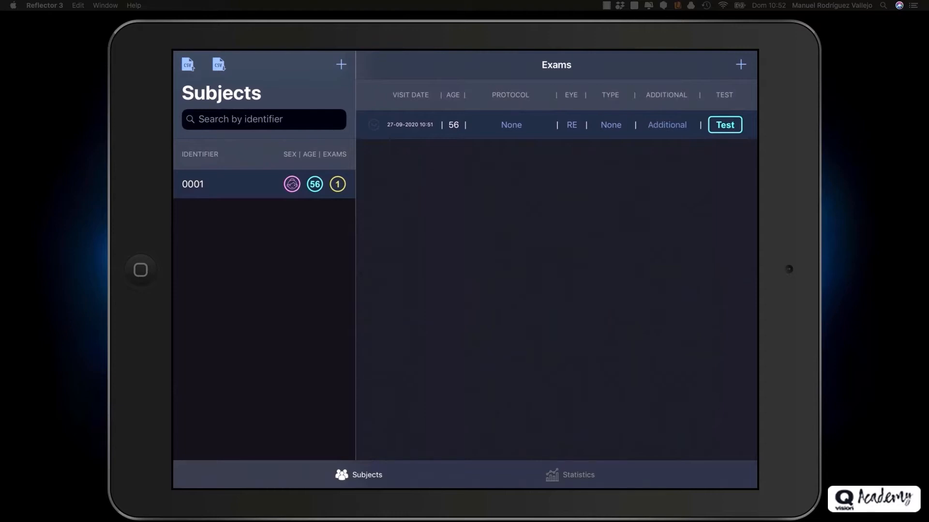
# - Set the right-eye exam's protocol to Liberty_Lasik
pyautogui.click(610, 124)
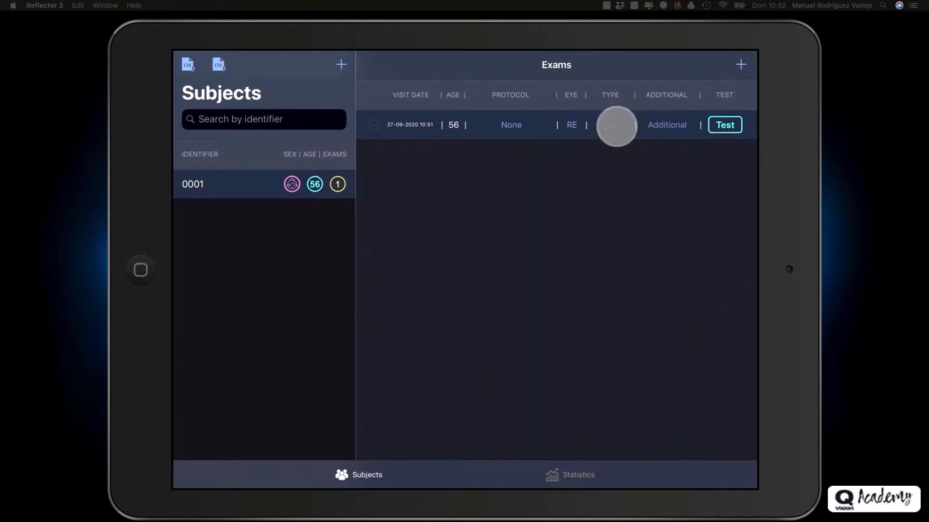
pyautogui.click(511, 124)
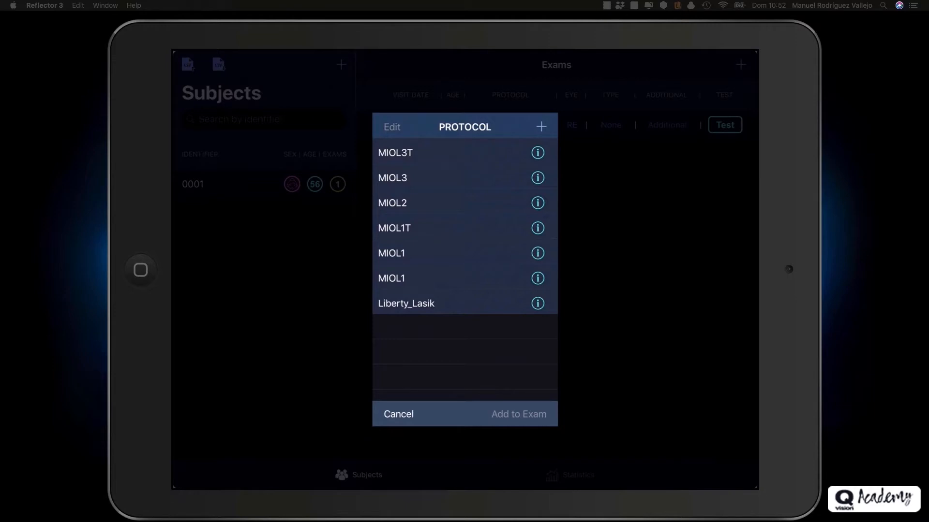
pyautogui.click(507, 151)
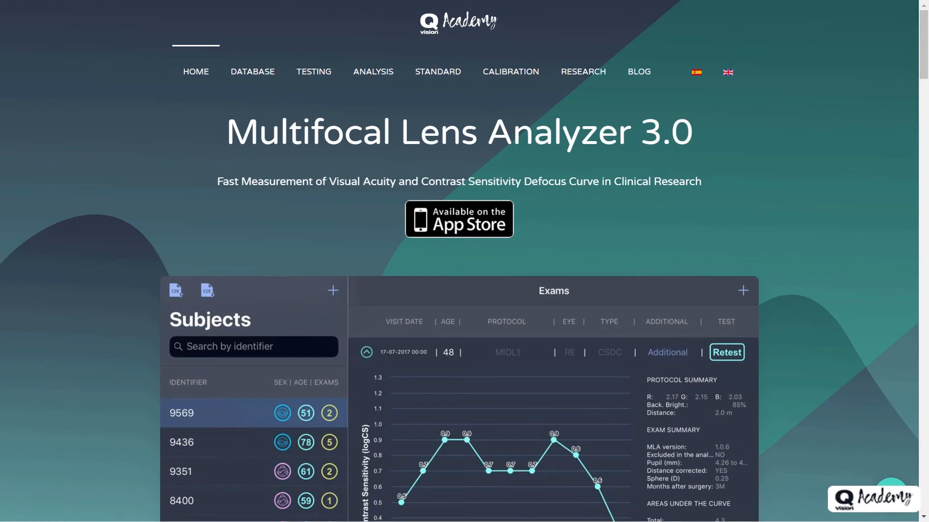
pyautogui.moveTo(509, 71)
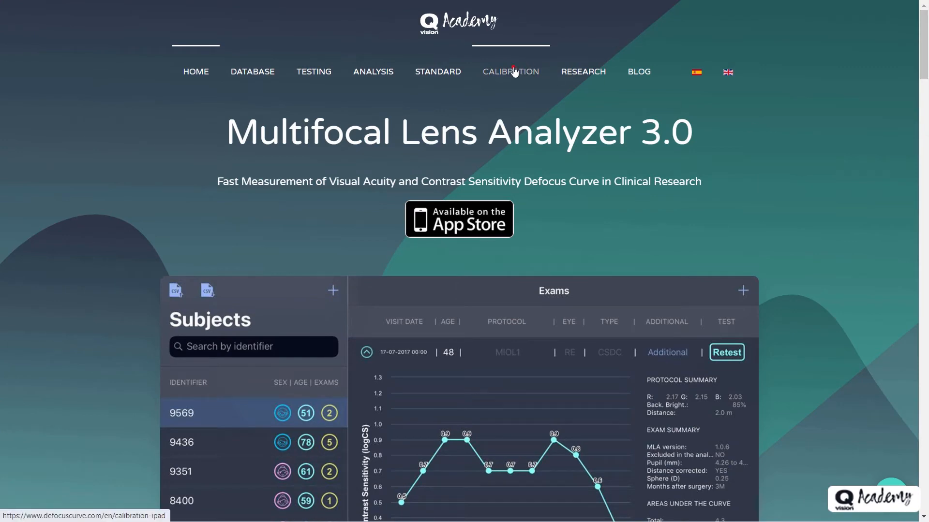
# - View the display Calibration page, then go to the STANDARD procedure page
pyautogui.click(510, 71)
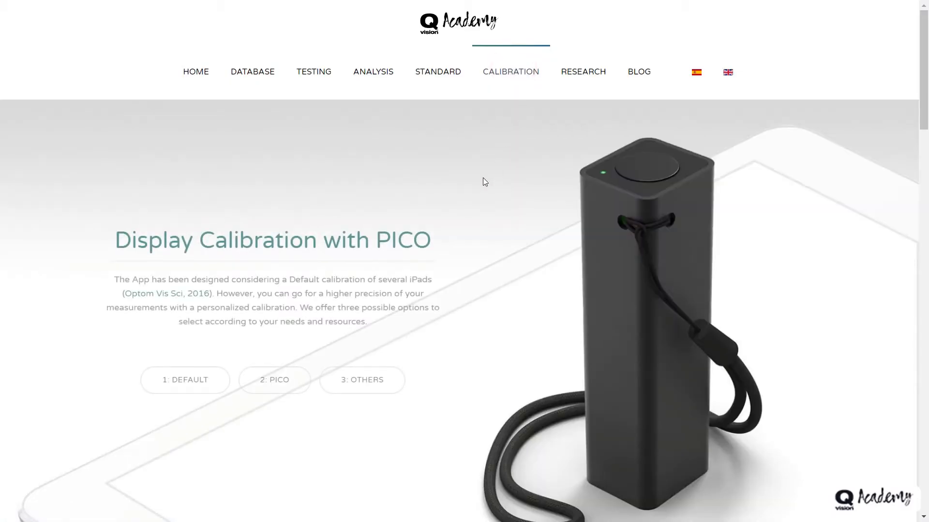
pyautogui.scroll(-3)
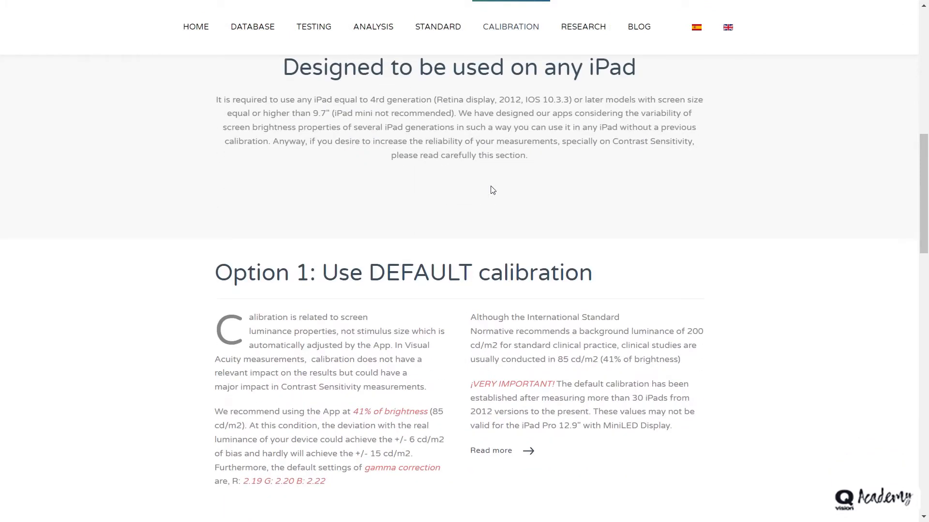
pyautogui.scroll(-3)
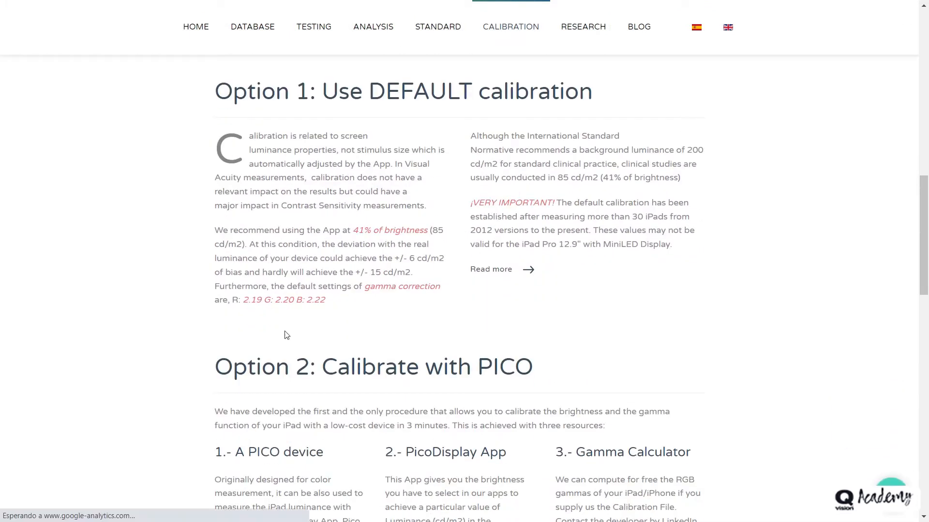
pyautogui.moveTo(472, 343)
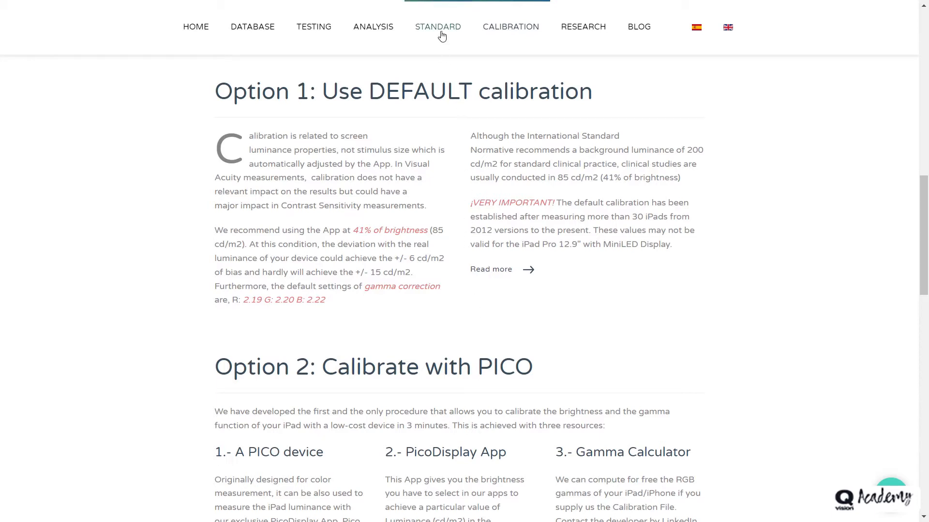
pyautogui.click(438, 26)
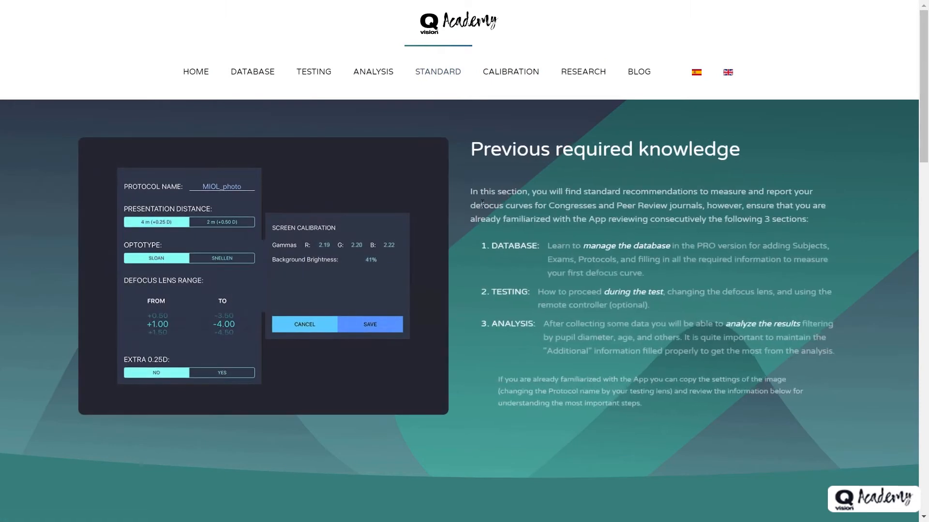
# - Scroll the Standard page down to question 2.1 on measuring subjective refraction
pyautogui.scroll(-3)
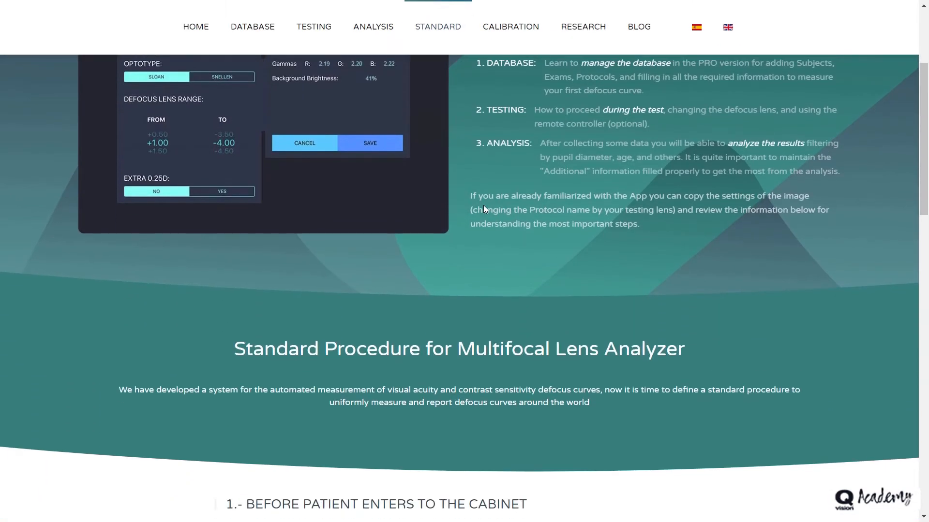
pyautogui.scroll(-3)
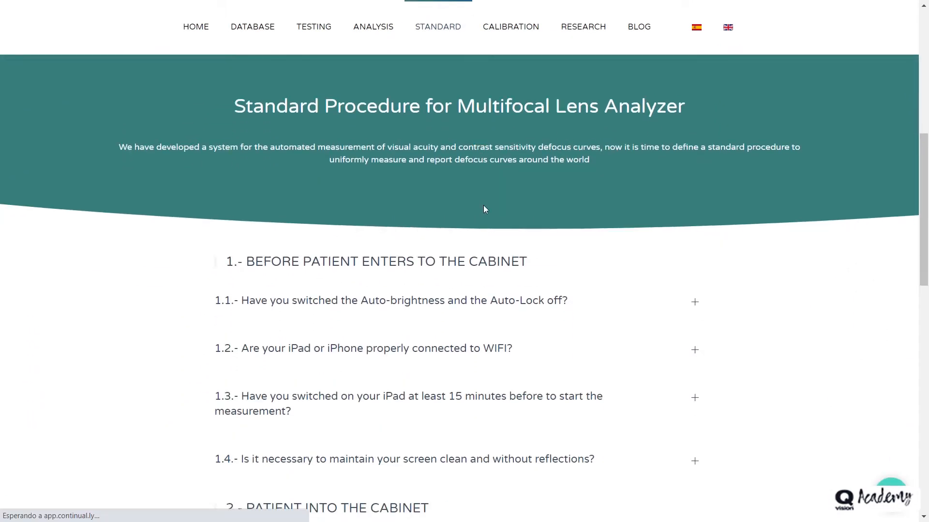
pyautogui.scroll(-3)
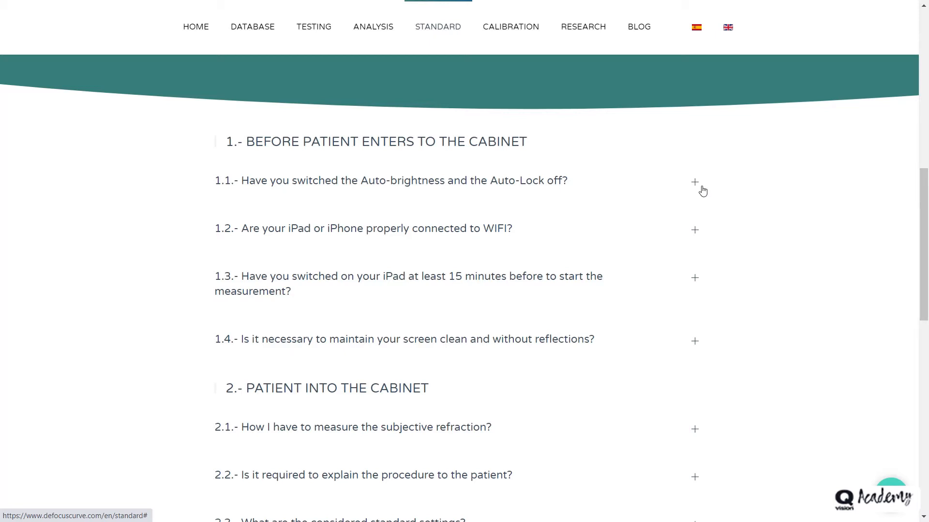
pyautogui.scroll(-3)
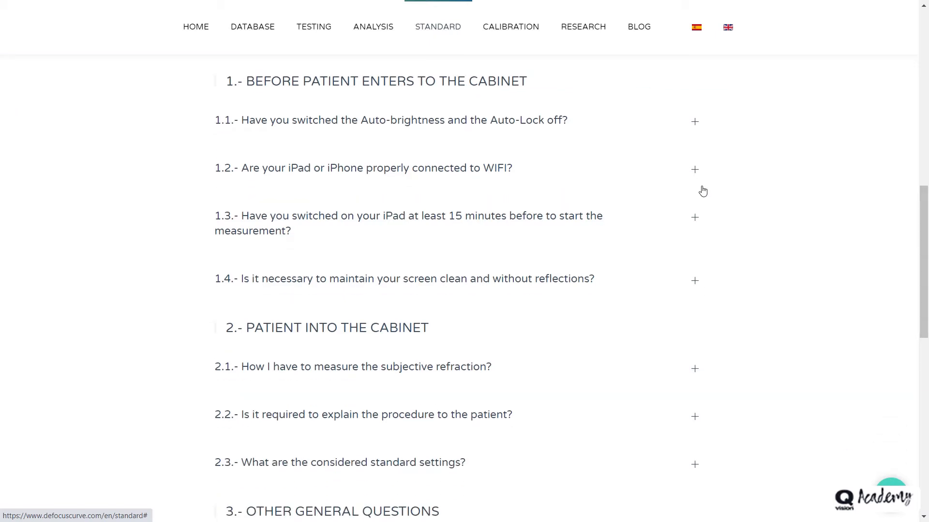
pyautogui.scroll(-3)
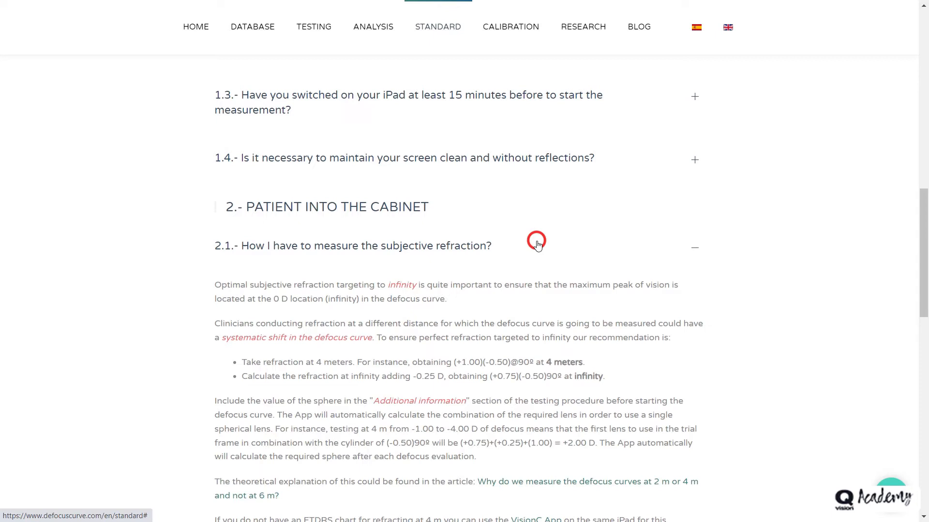
pyautogui.scroll(-3)
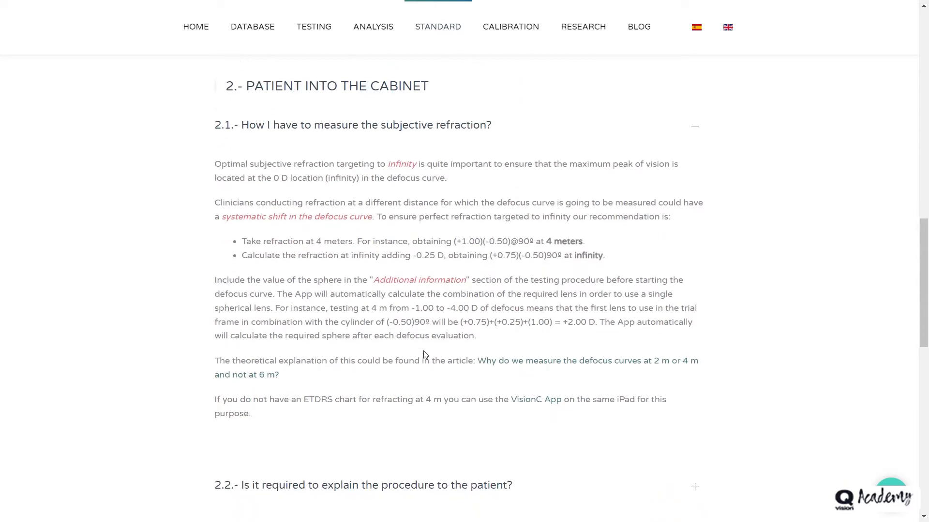
pyautogui.moveTo(733, 364)
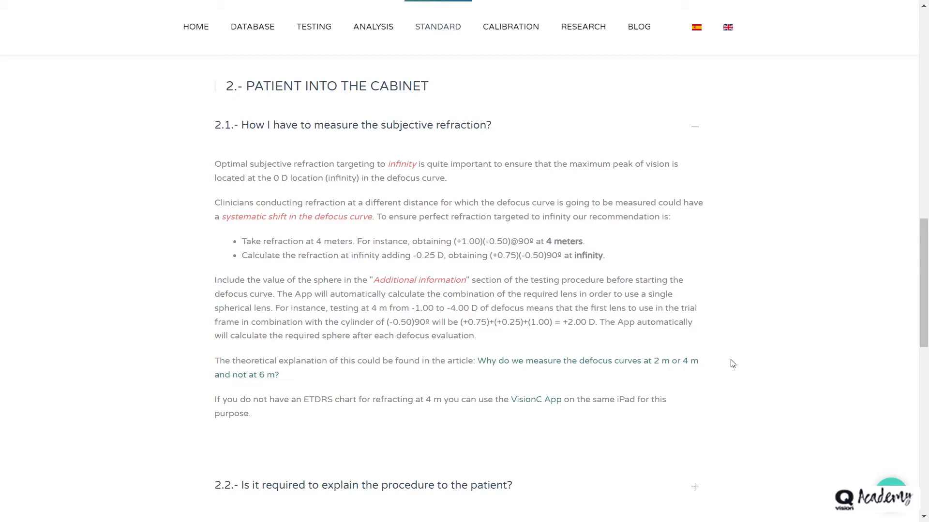
pyautogui.scroll(-3)
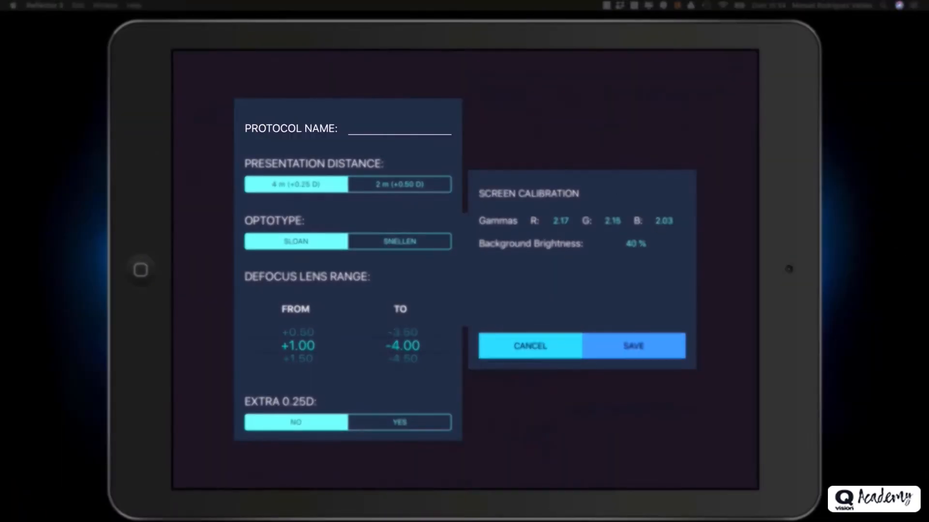
# - Name the new protocol Liberty_Lasik and select it in the protocol list
pyautogui.write('Liberty_Lasik')
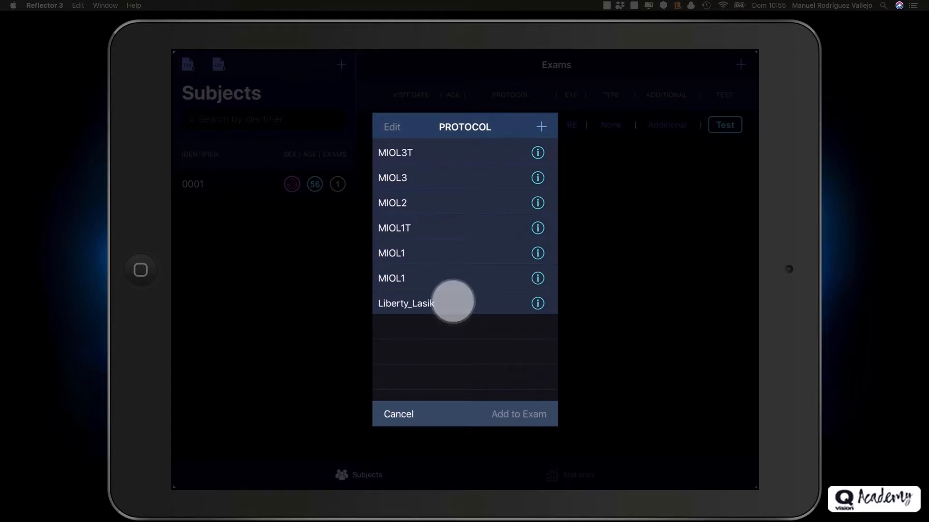
pyautogui.click(406, 303)
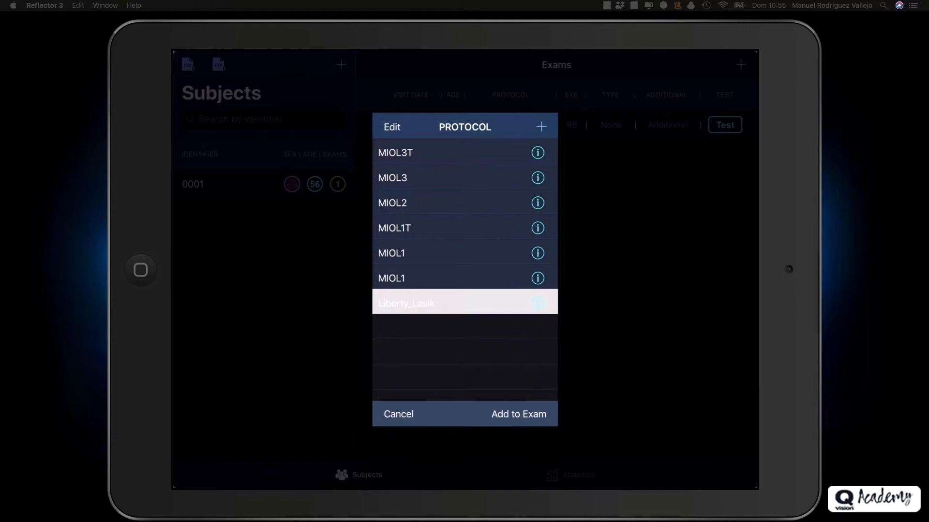
# - Add Liberty_Lasik to the right-eye exam with test type CSDC
pyautogui.click(517, 414)
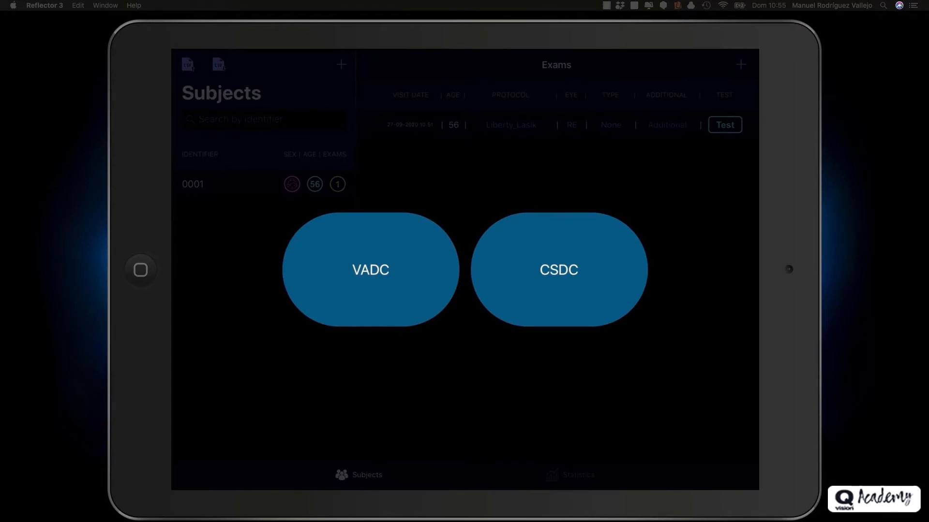
pyautogui.click(558, 270)
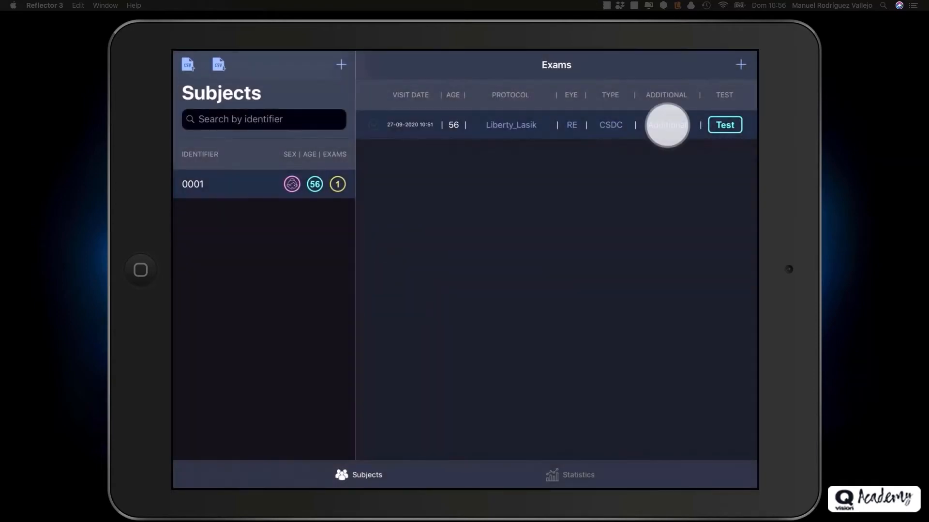
# - Open the Liberty_Lasik exam's additional information form
pyautogui.click(666, 124)
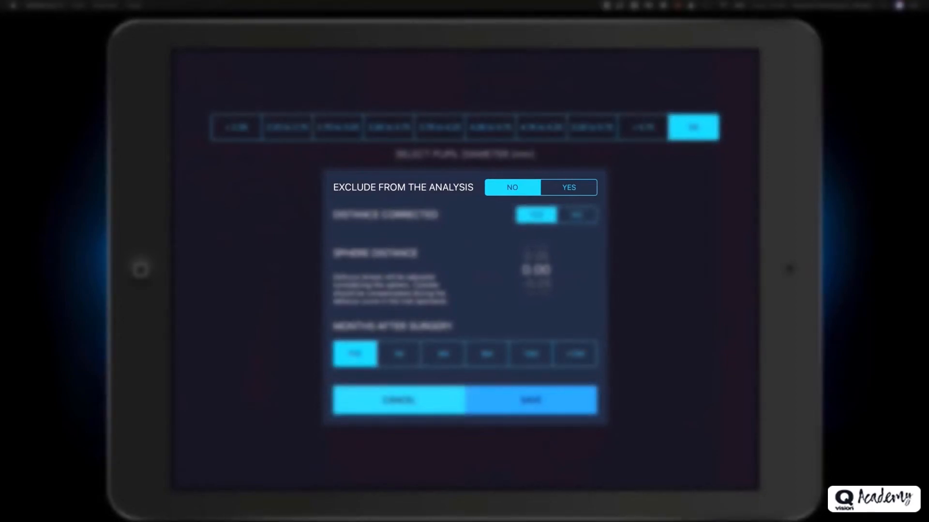
# - Fill in pupil diameter, sphere distance and months after surgery, then save
pyautogui.click(512, 187)
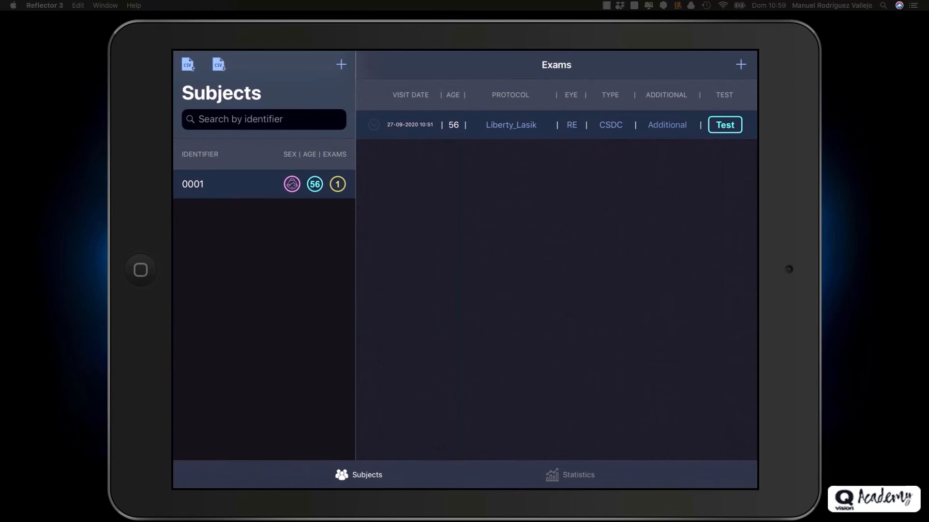
# - Start the Liberty_Lasik test and dismiss the Next Sphere 0.75D alert
pyautogui.click(723, 125)
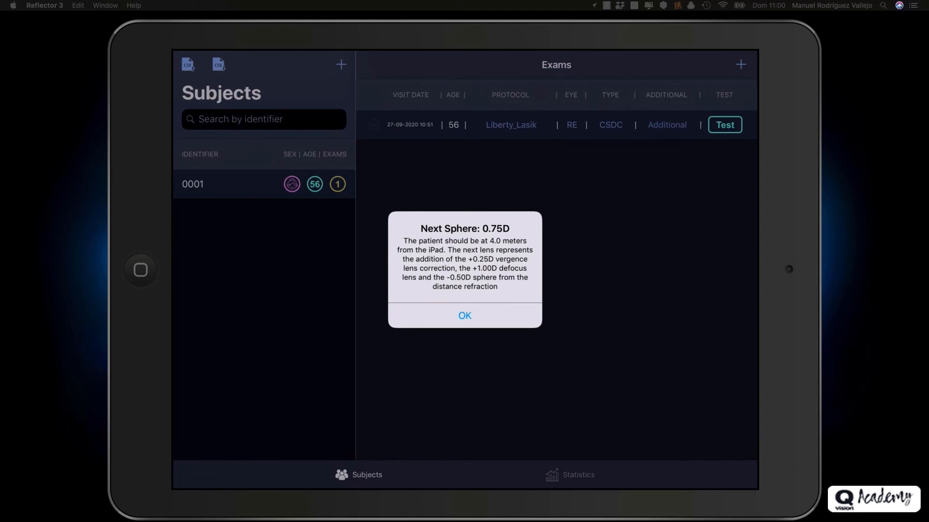
pyautogui.click(464, 316)
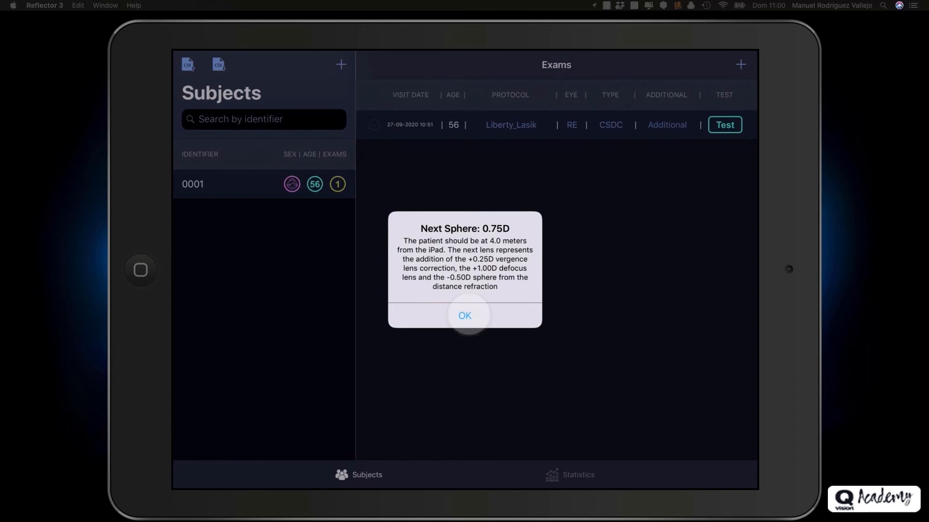